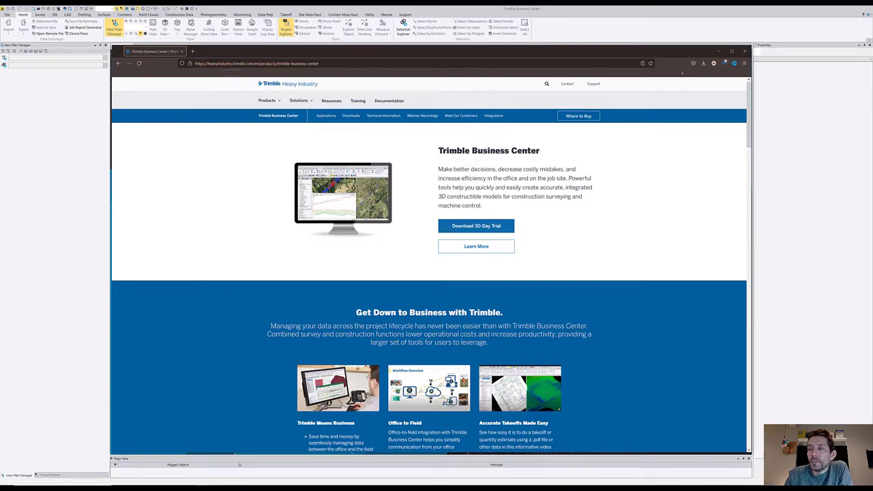
mouse_move(497, 125)
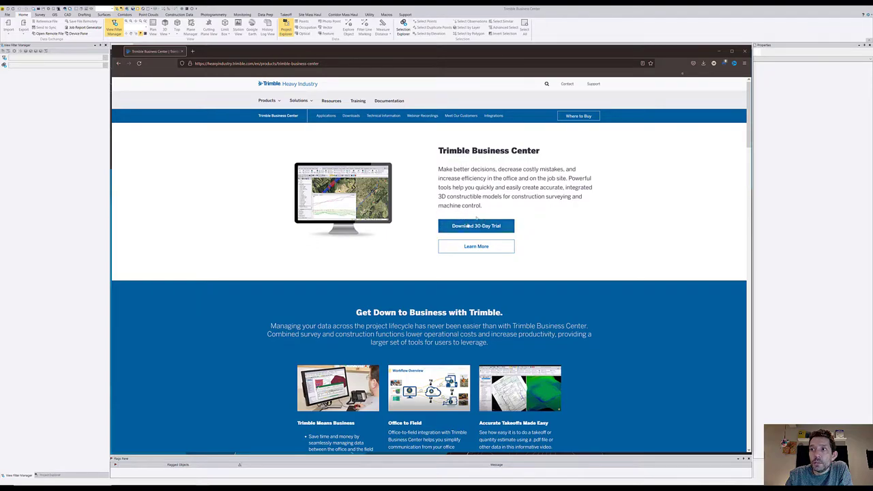
mouse_move(476, 230)
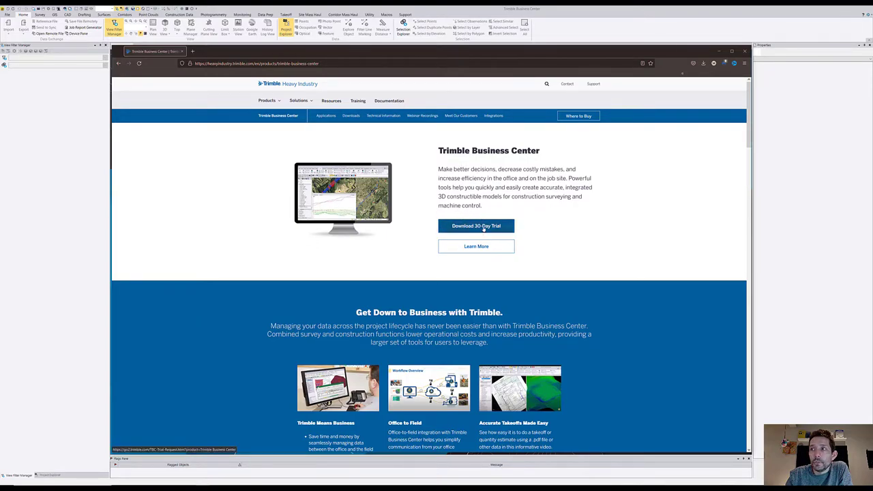
- Open the 30-day trial download form and browse its fields, starting at First Name
click(475, 226)
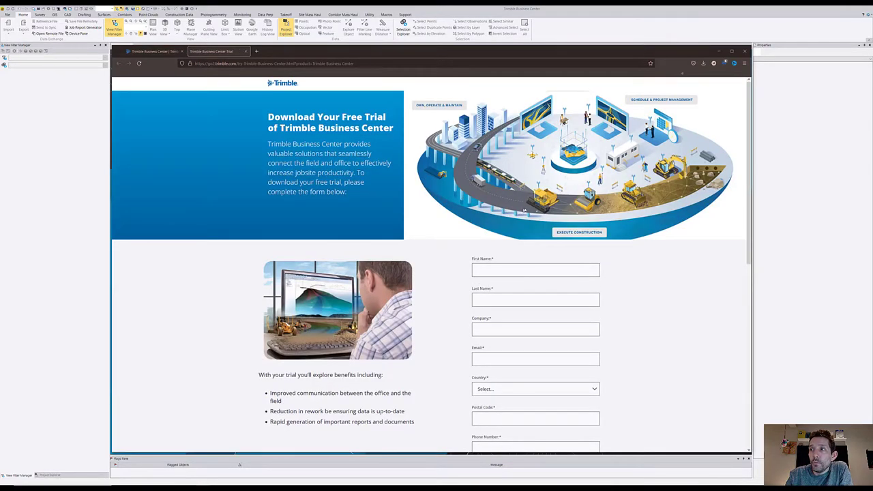
scroll(down, 3)
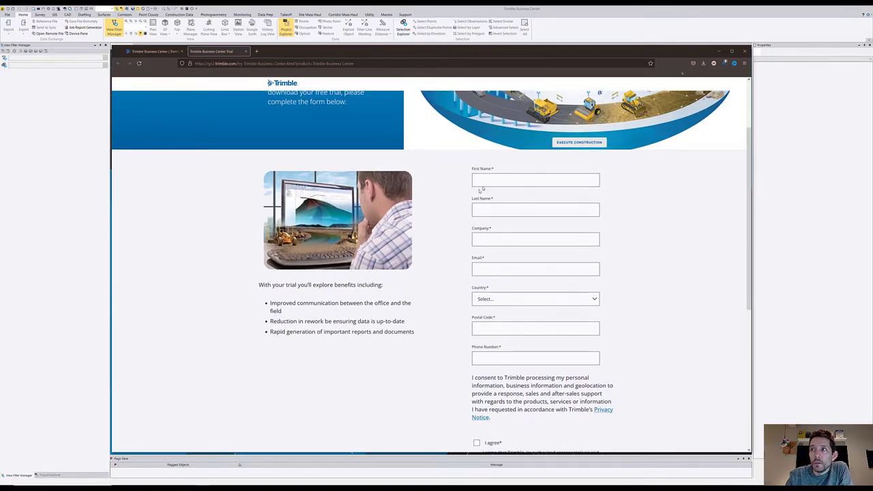
click(536, 179)
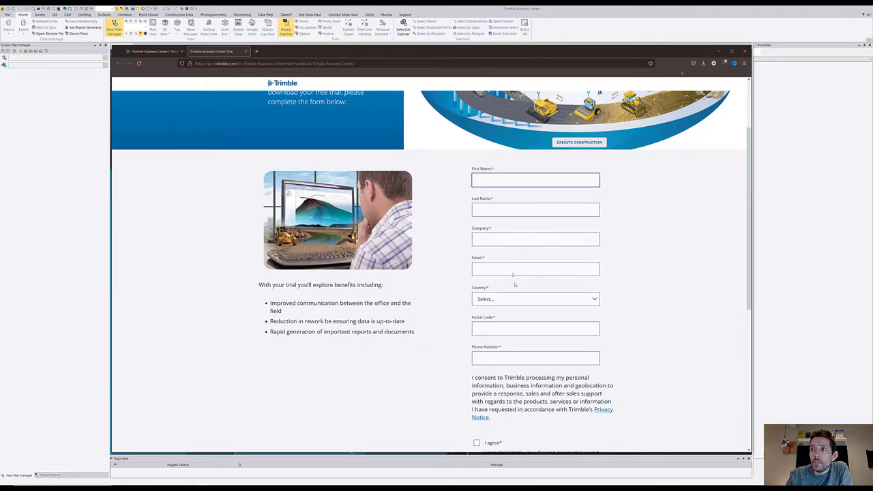
mouse_move(486, 279)
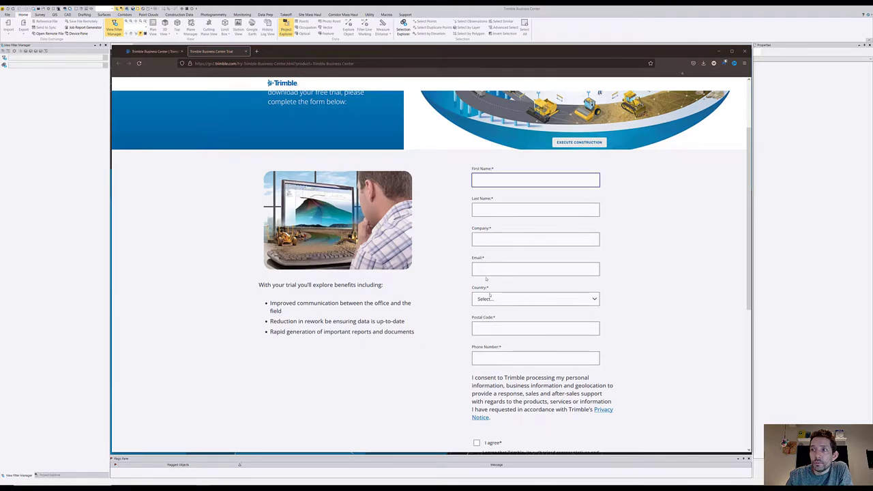
scroll(down, 3)
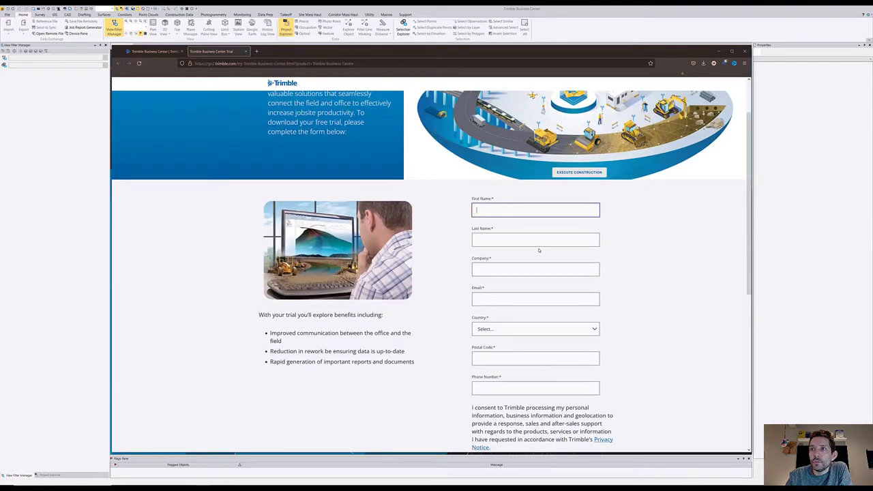
scroll(up, 3)
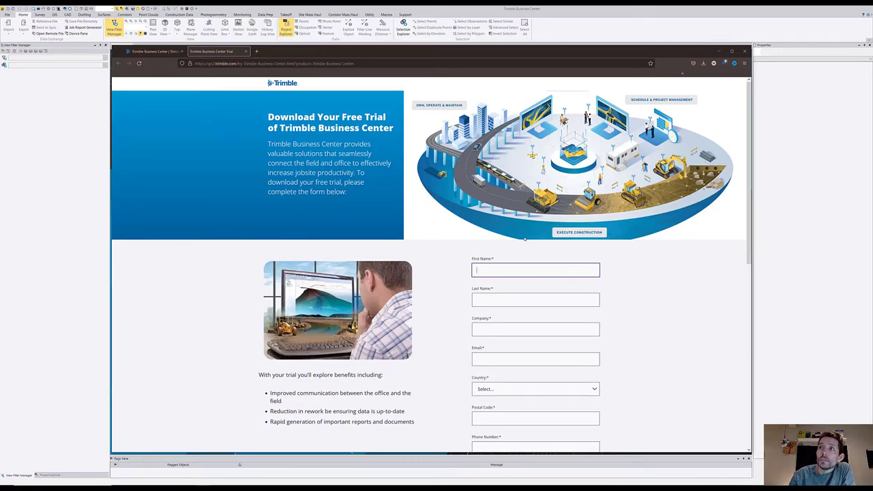
mouse_move(475, 253)
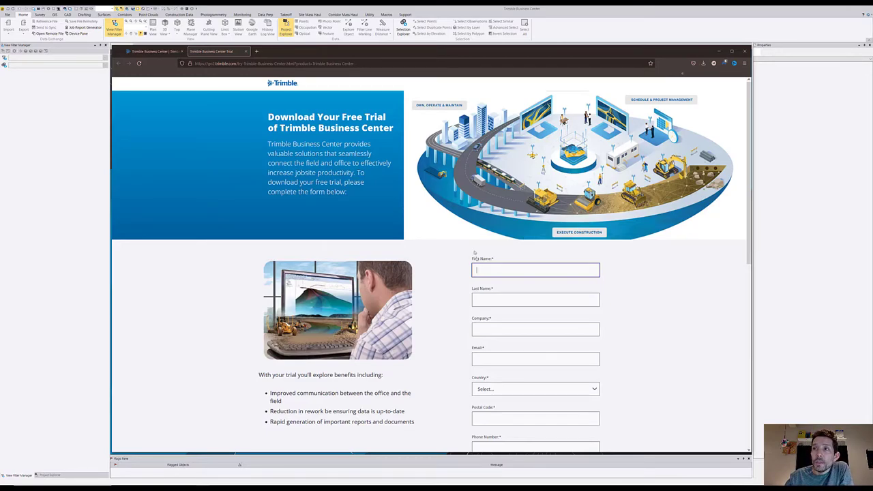
mouse_move(422, 261)
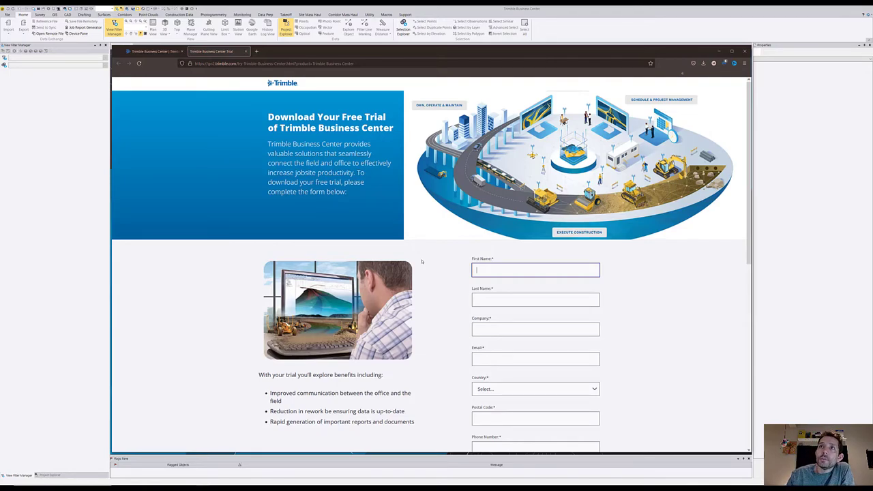
- Return to Trimble Business Center and open the License Manager from Support
click(245, 52)
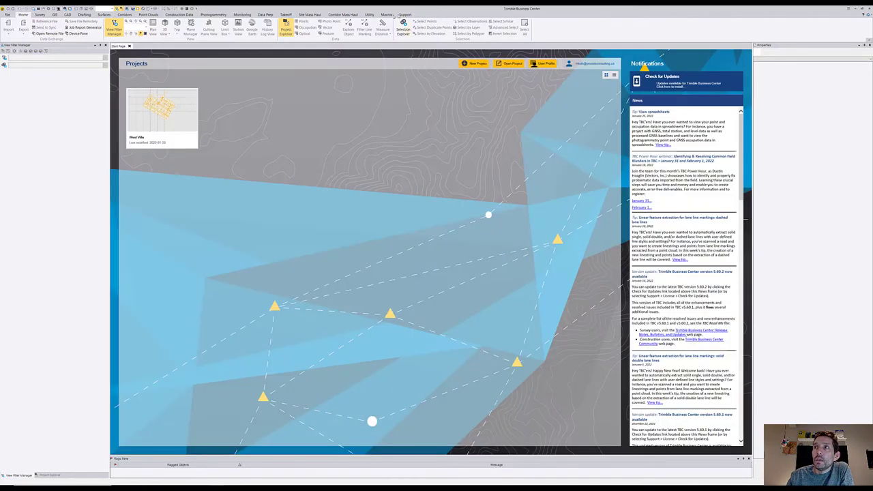
click(408, 12)
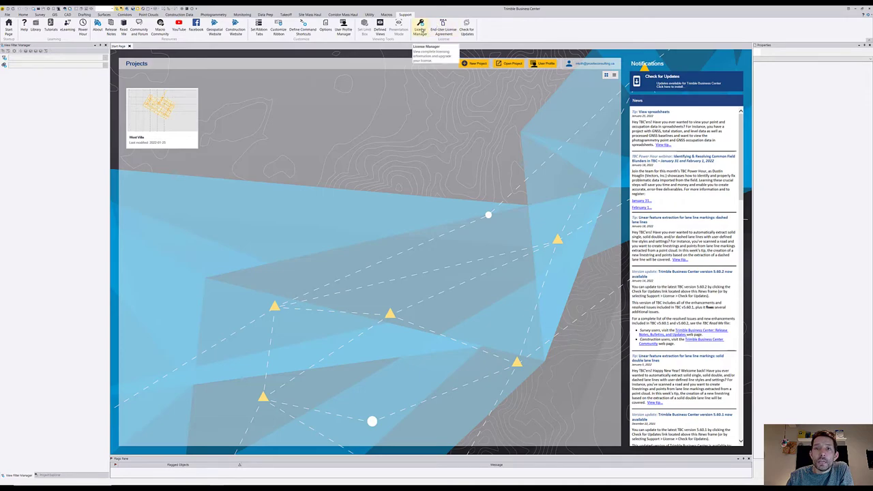
click(415, 27)
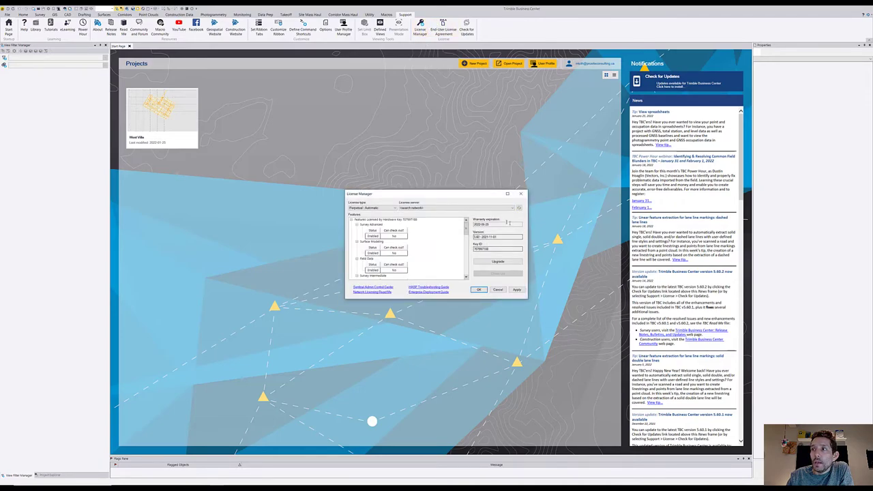
mouse_move(413, 243)
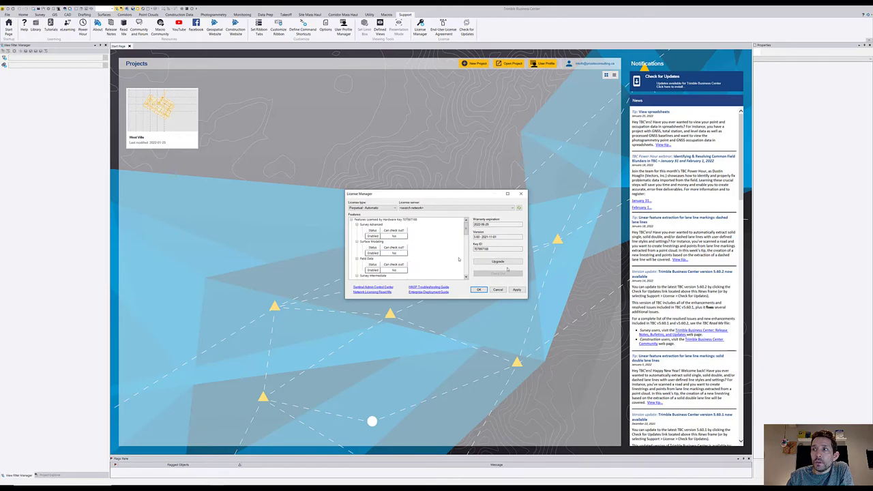
click(498, 262)
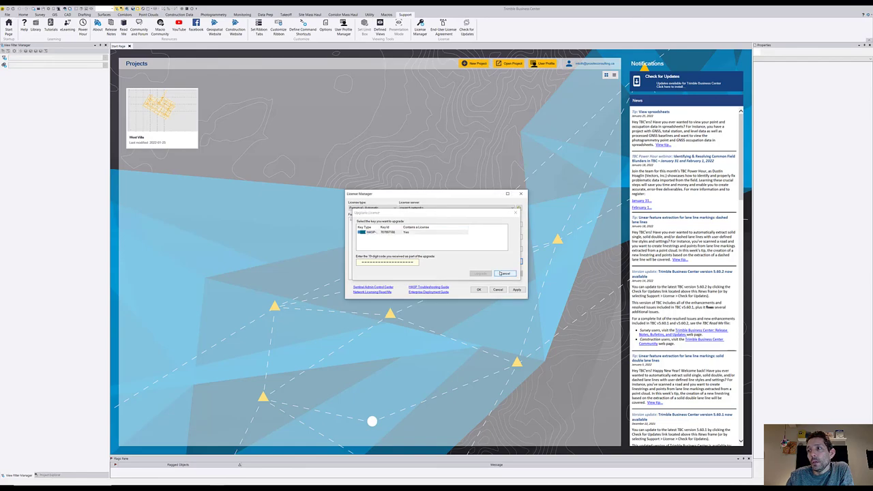
click(503, 273)
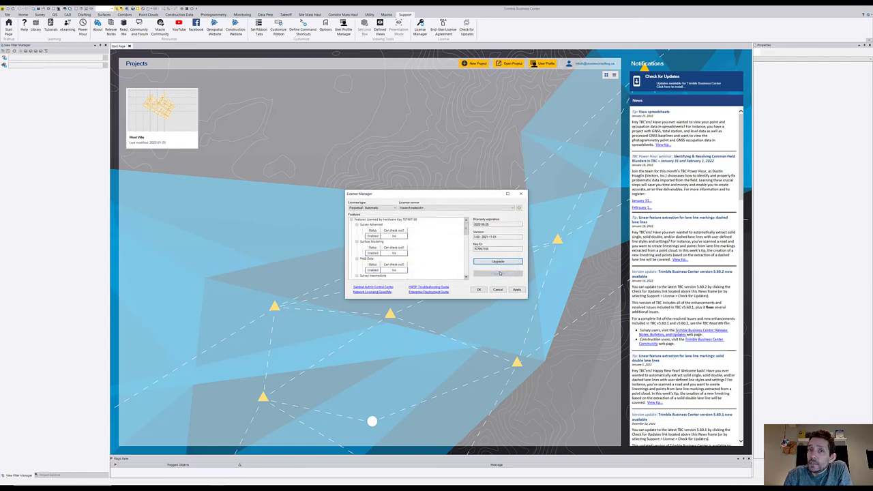